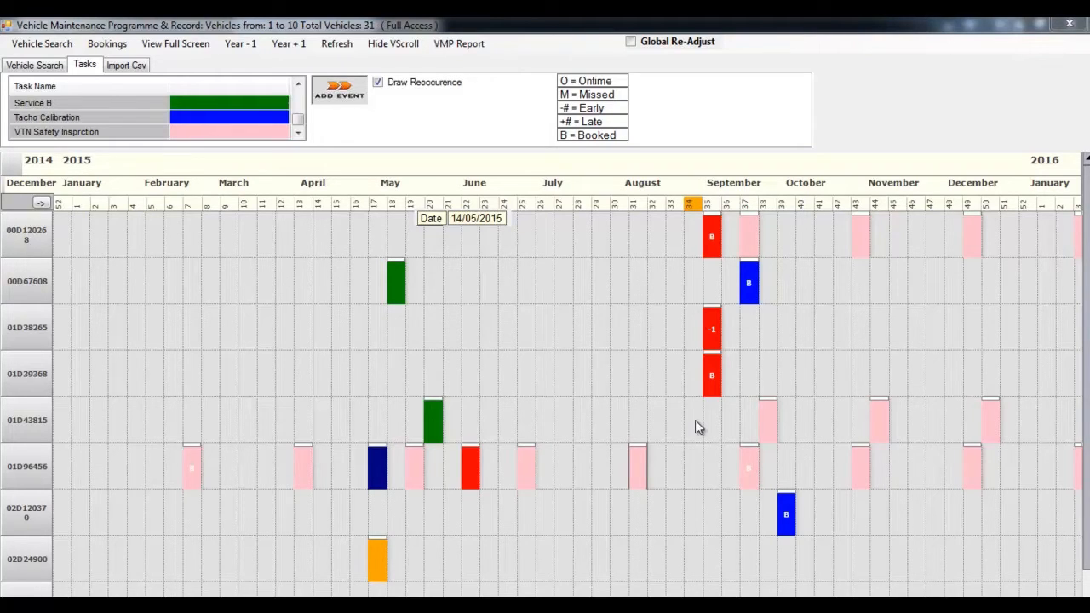
mouse_move(752, 296)
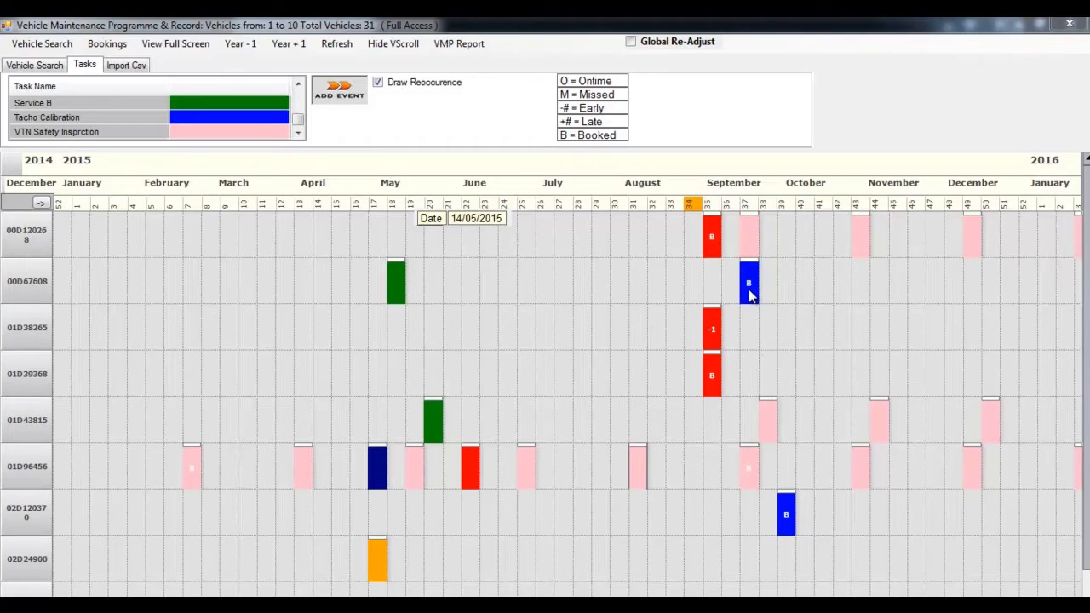
Dismiss the booked calibration's options and details, then select the VTN Safety Inspection task
right_click(747, 290)
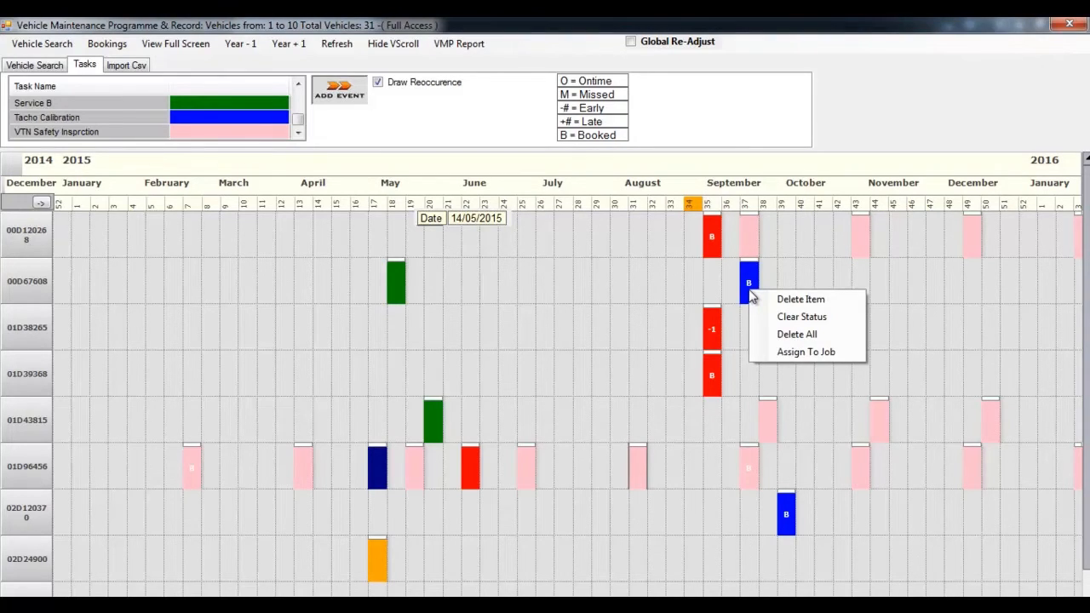
click(805, 350)
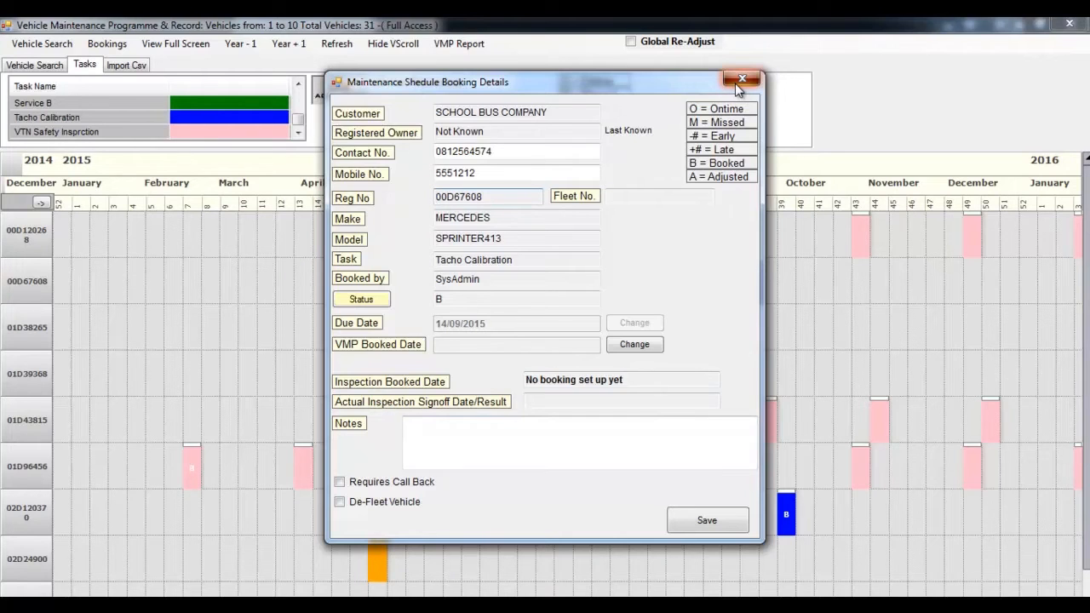
click(742, 79)
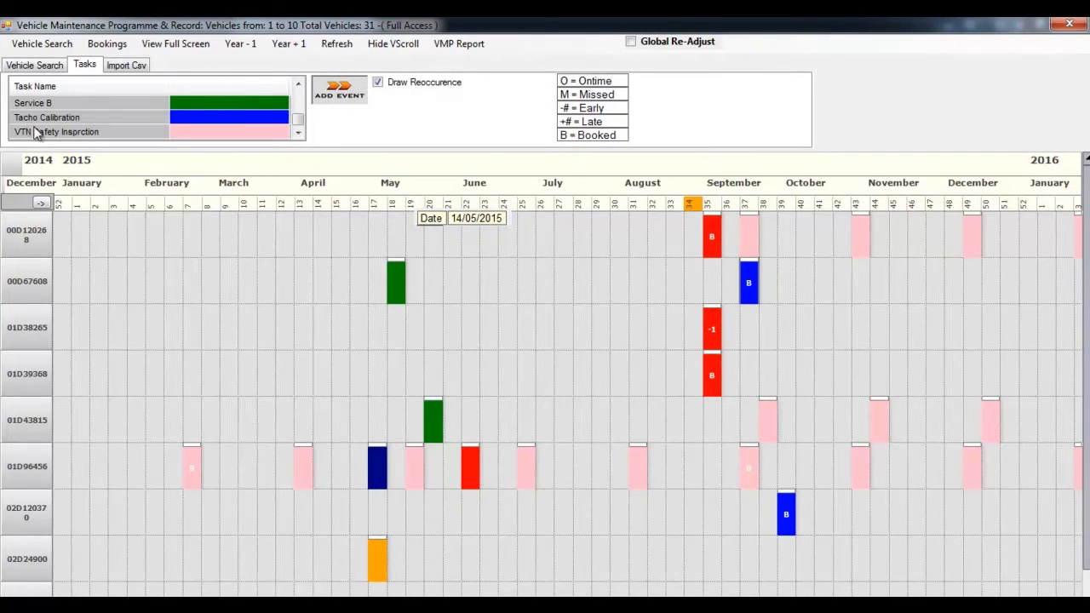
click(56, 131)
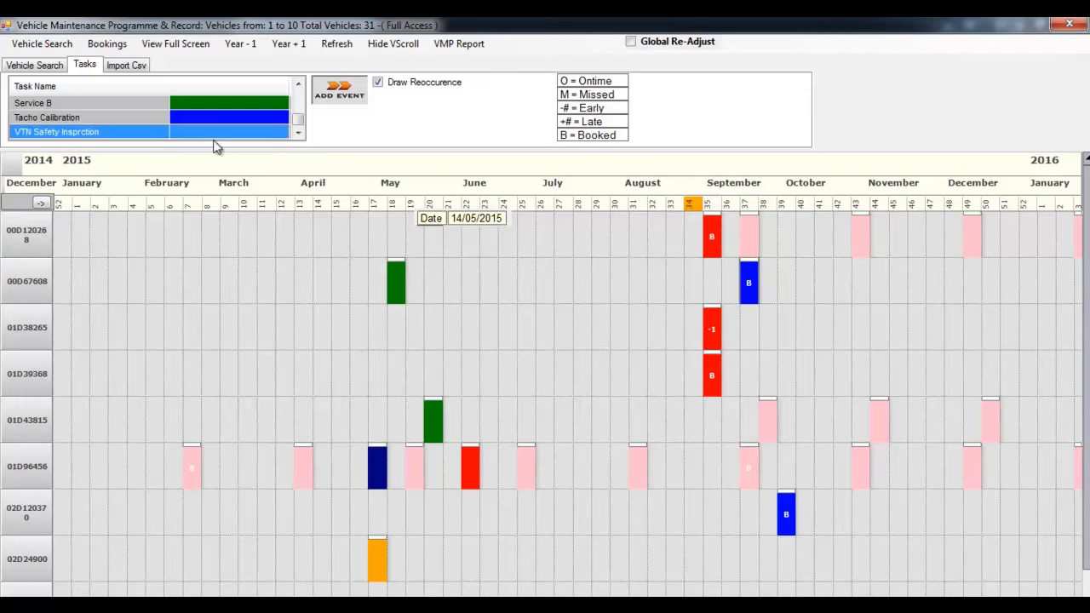
mouse_move(298, 361)
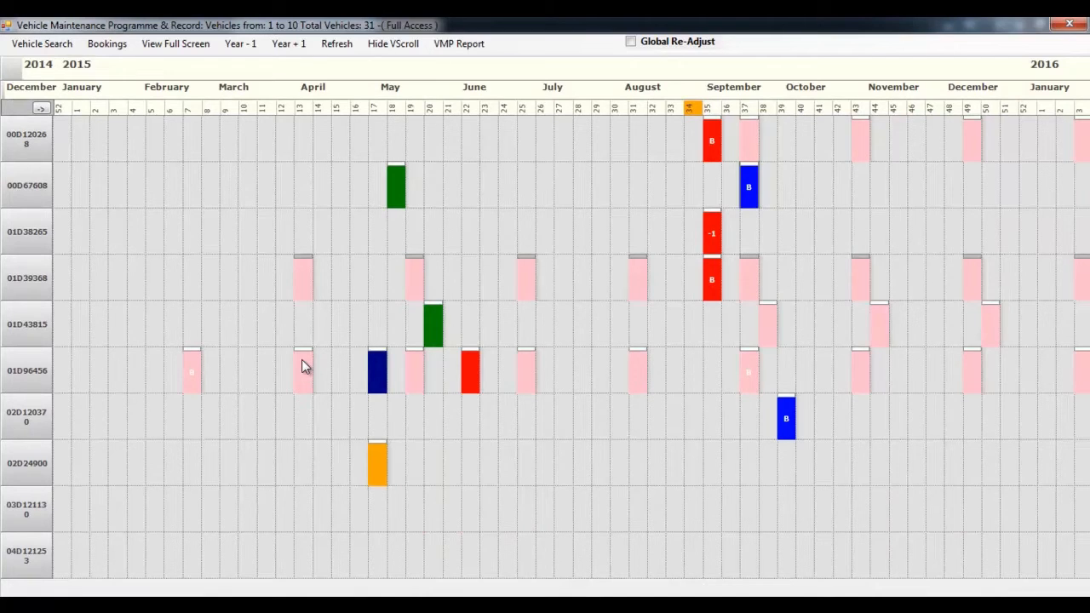
mouse_move(580, 568)
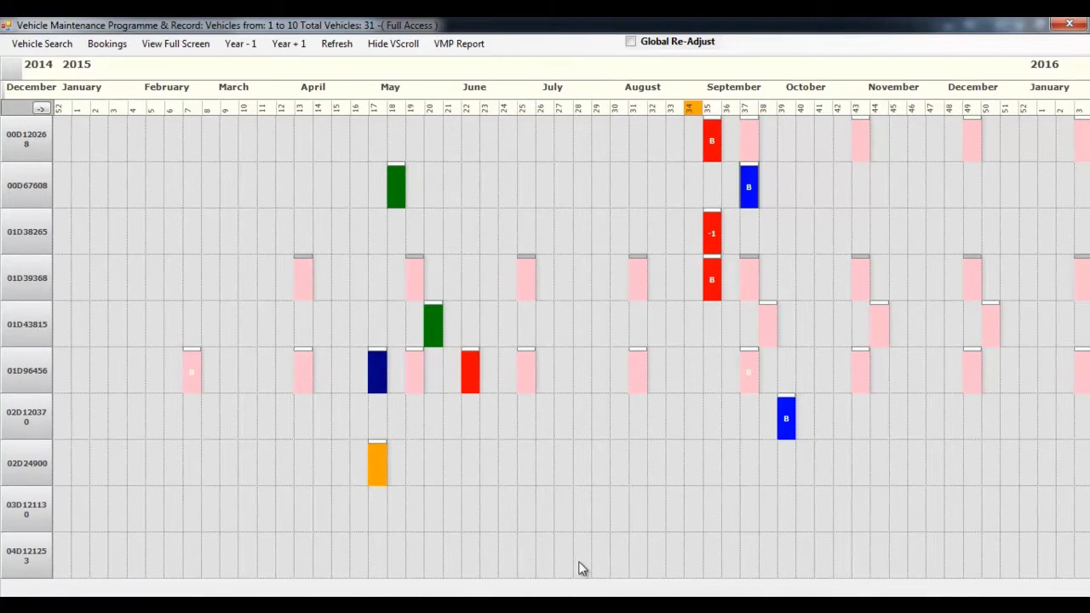
mouse_move(747, 279)
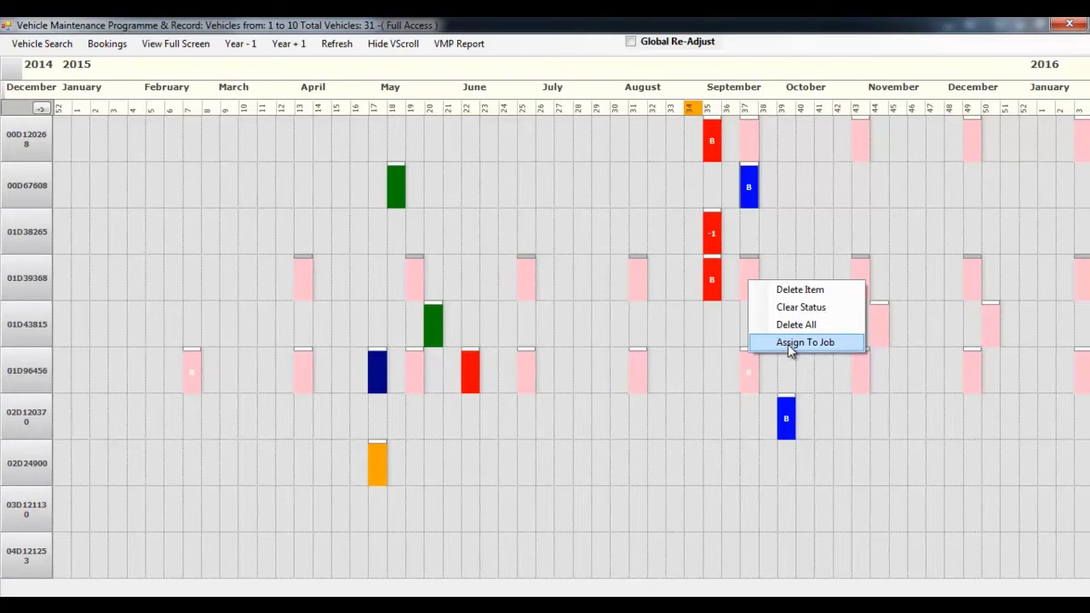
click(804, 340)
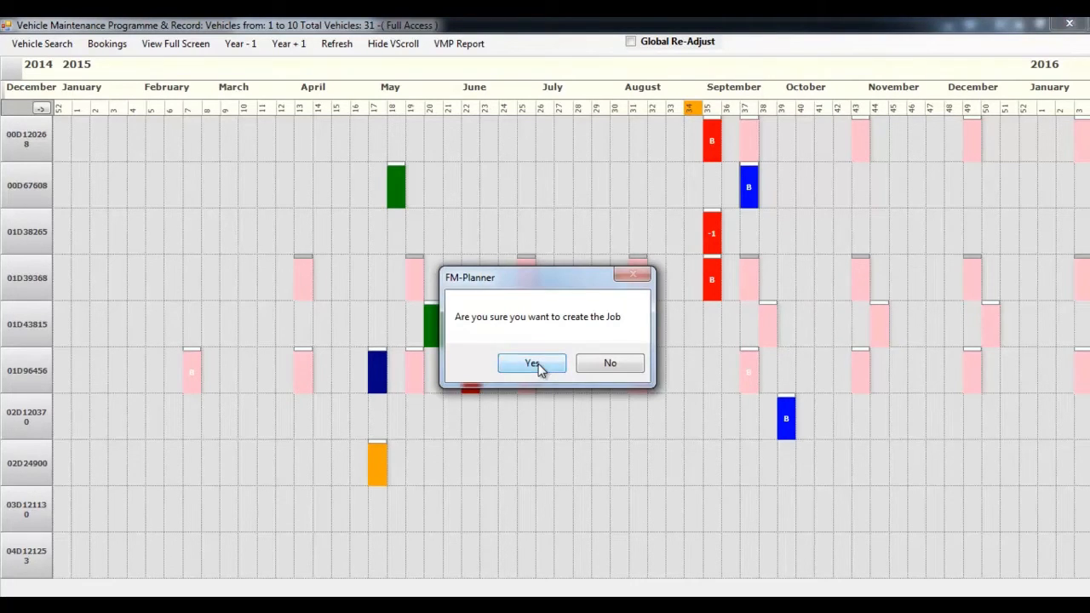
click(531, 363)
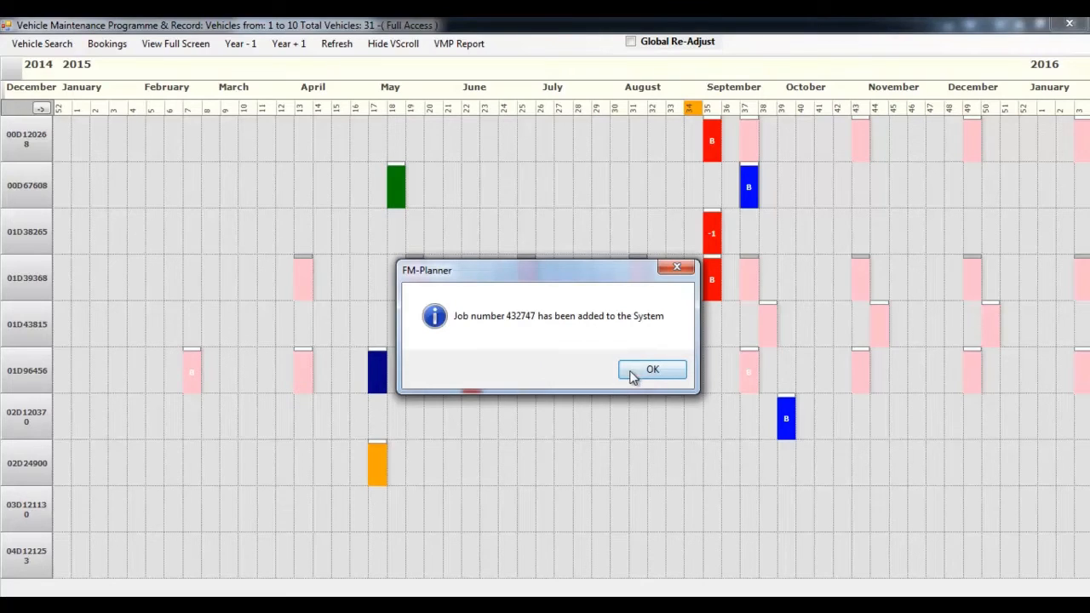
click(652, 368)
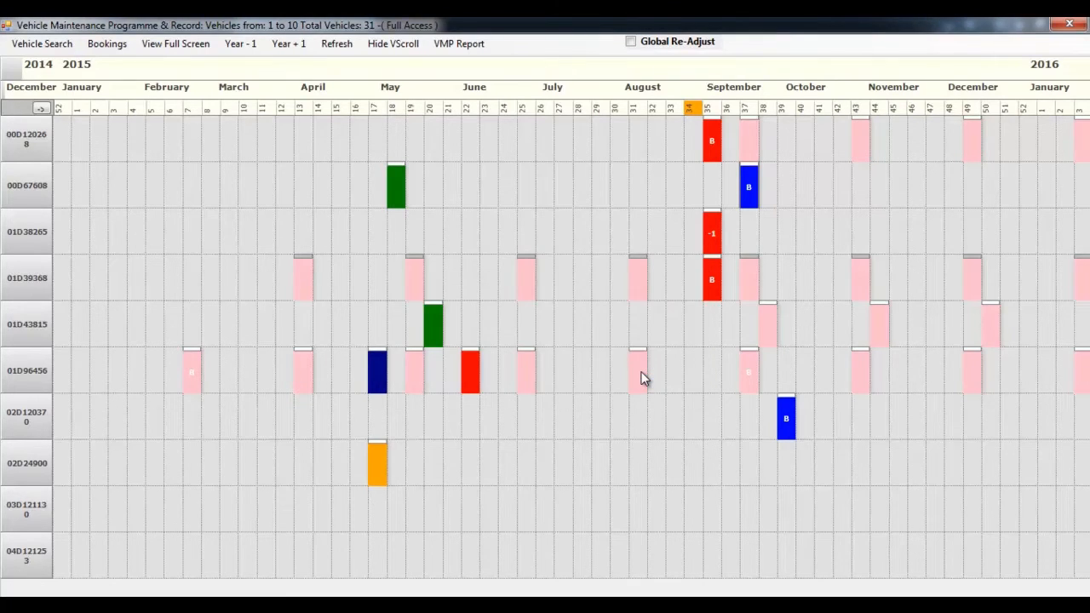
mouse_move(693, 340)
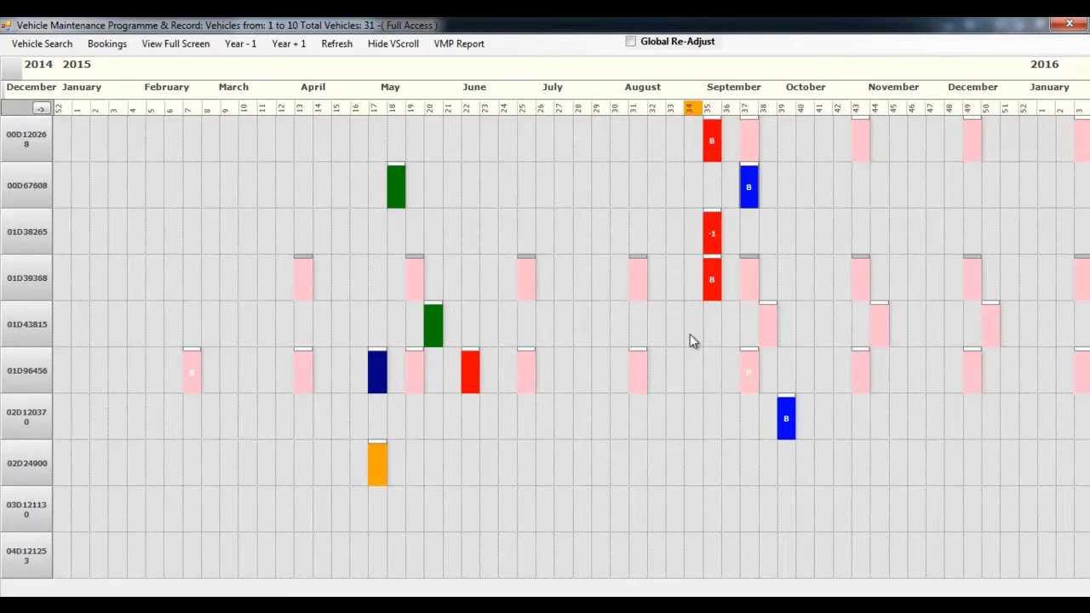
mouse_move(747, 185)
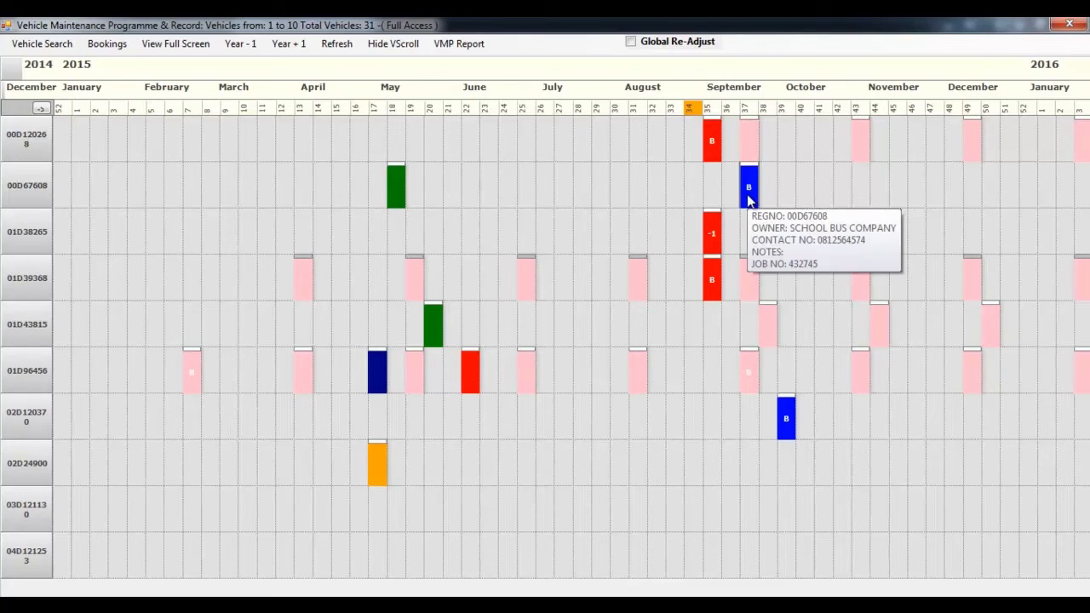
mouse_move(673, 429)
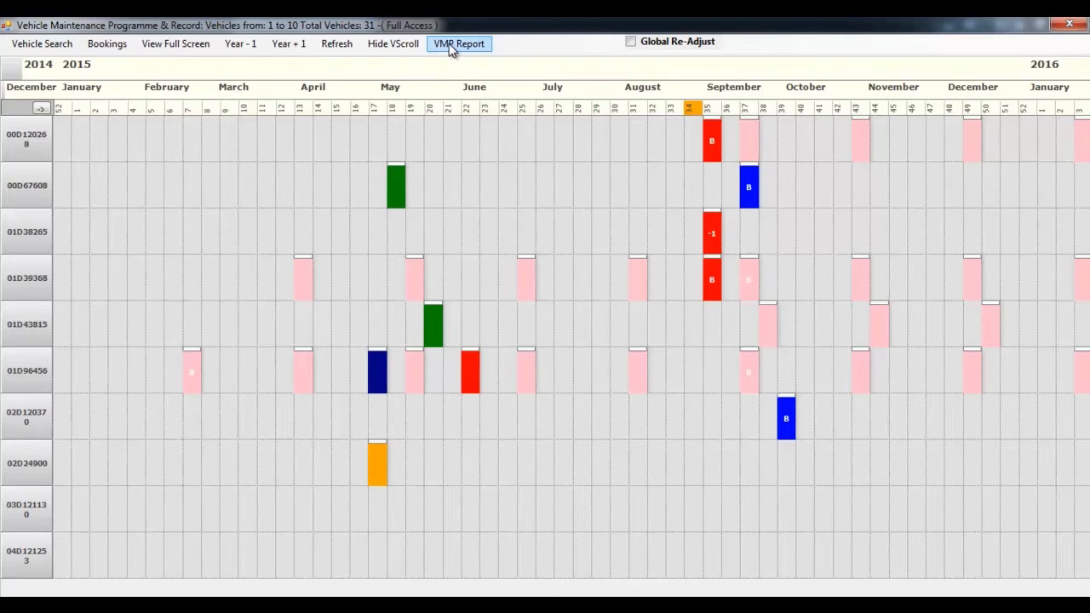
Start a VMP Report set to report on a single customer and begin a customer lookup
click(458, 44)
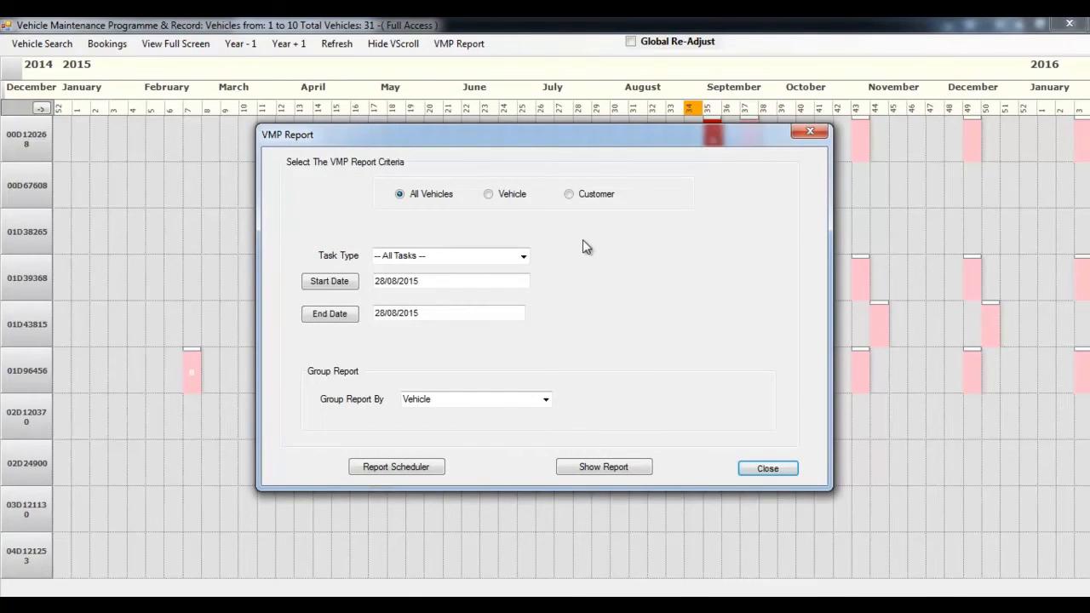
click(569, 194)
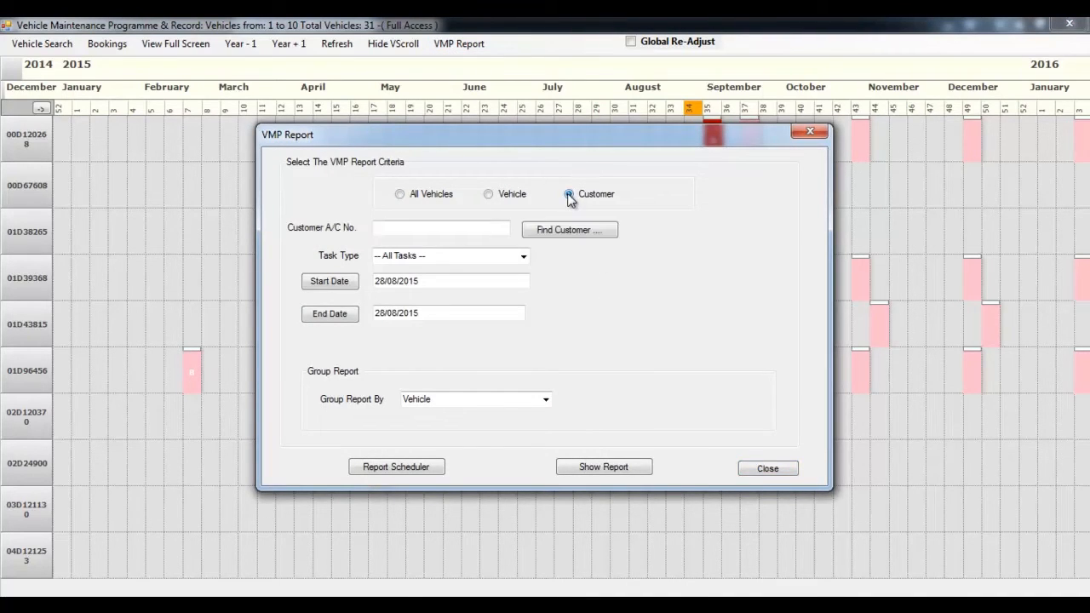
click(569, 229)
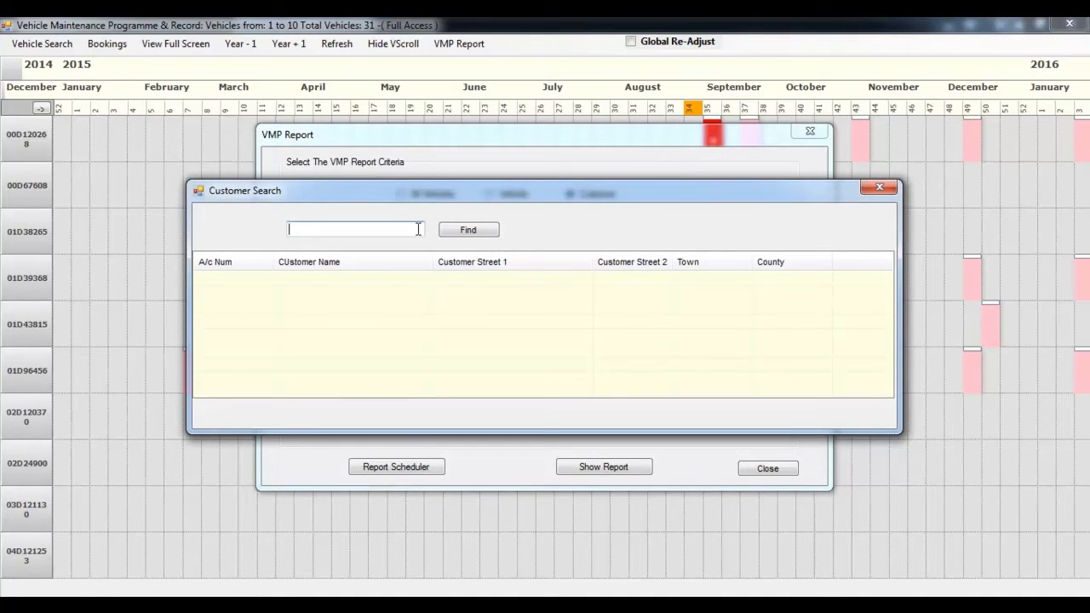
Search for customers whose name contains 'scho'
text(sch)
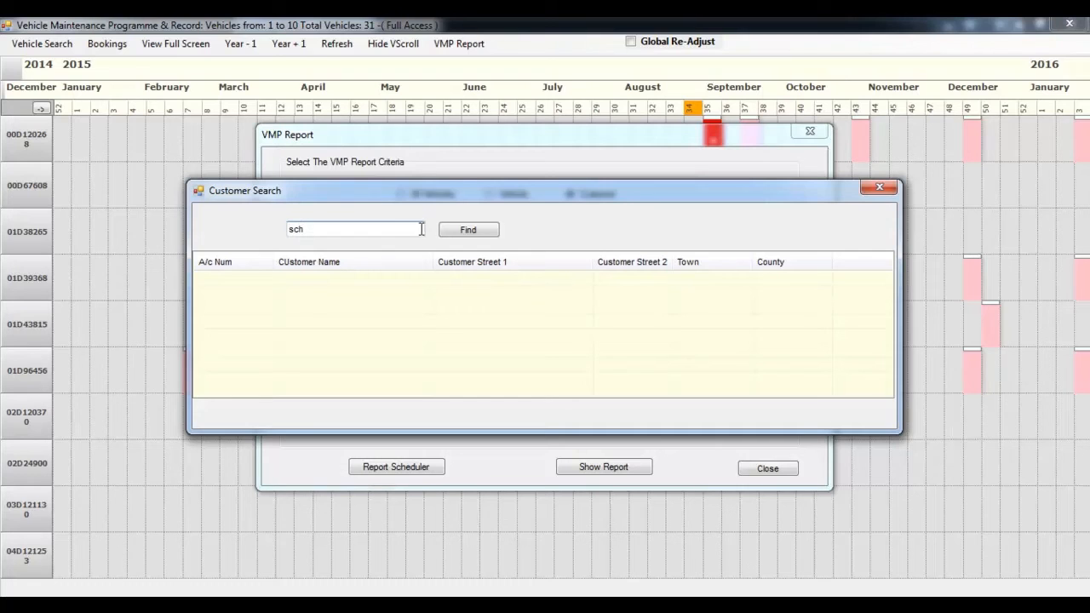
text(o)
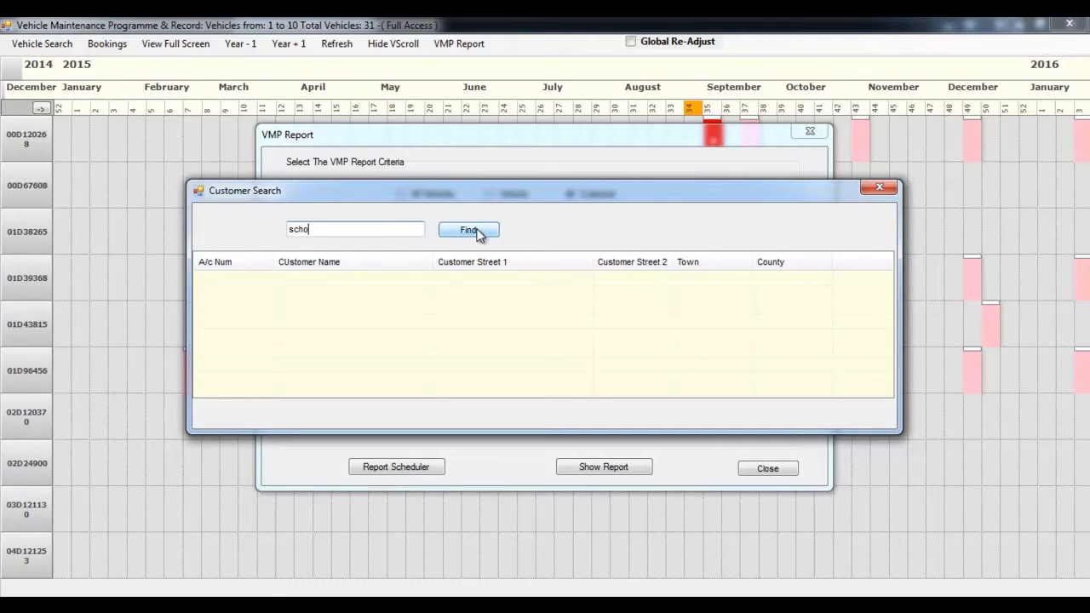
click(467, 229)
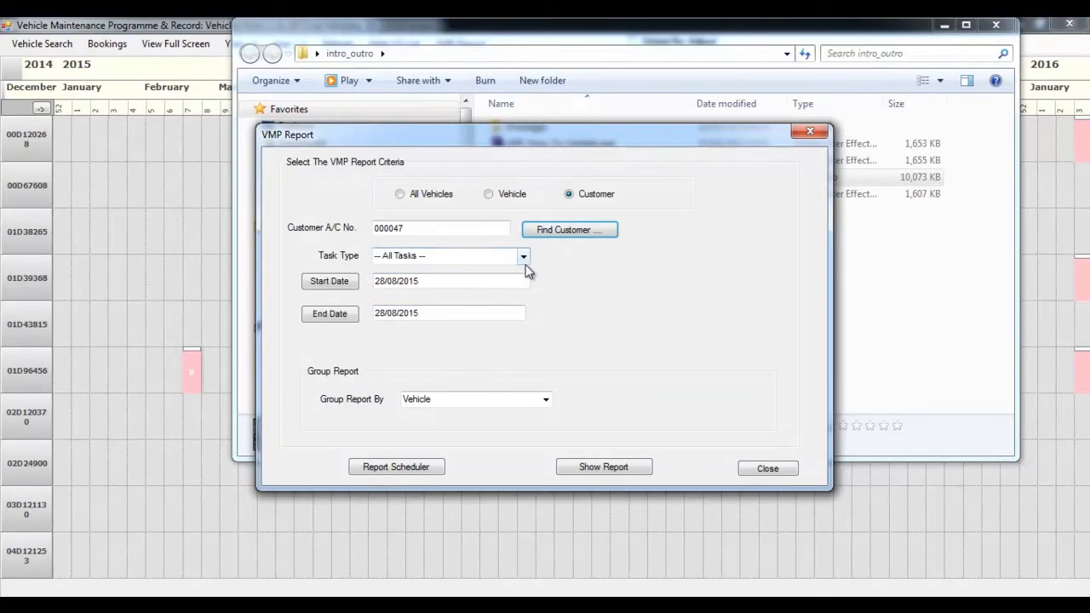
Filter the report to VTN Safety Inspection tasks with an end date of 19 November 2015
click(523, 255)
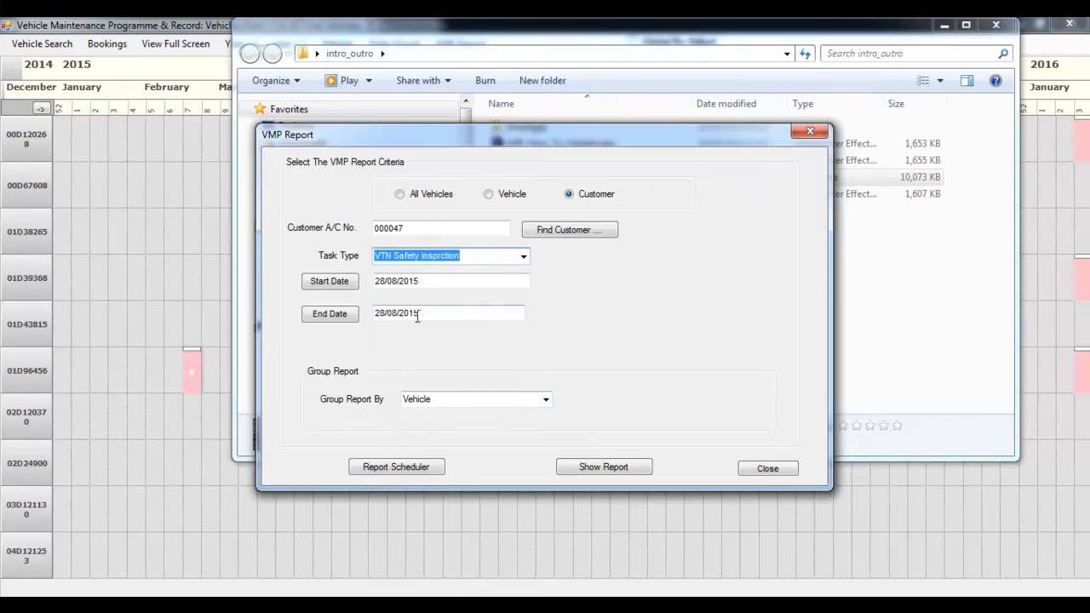
click(330, 313)
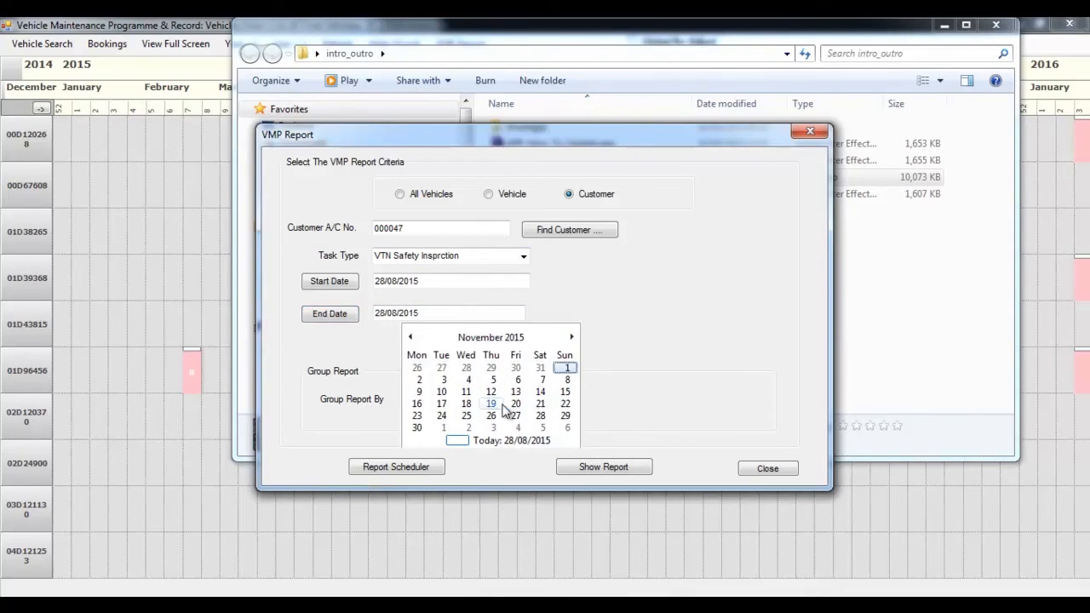
click(602, 466)
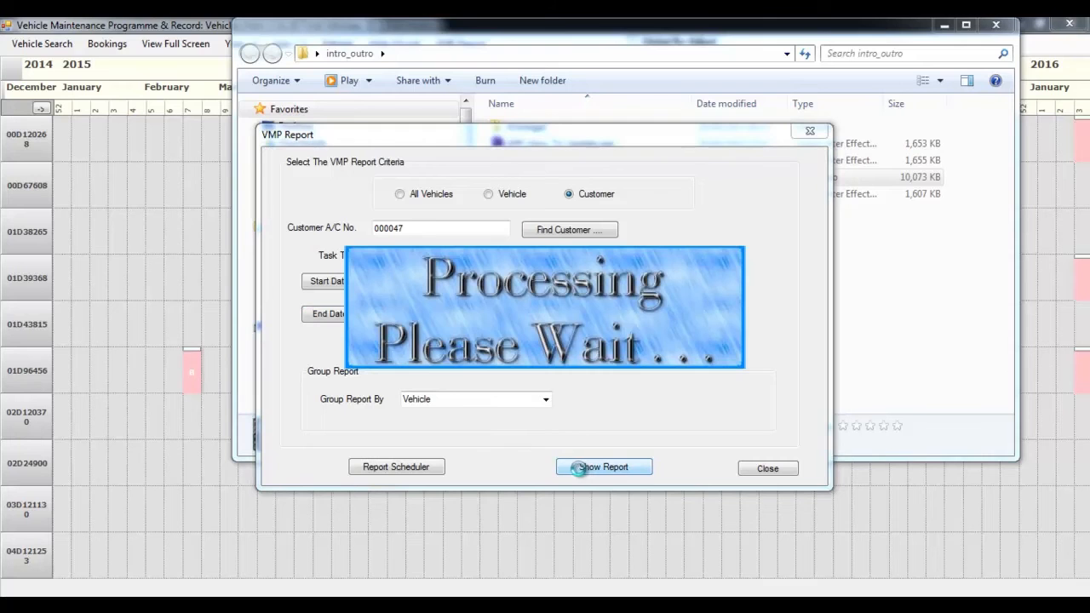
Generate the VMP report, scroll through its preview pages, and close the preview
click(603, 467)
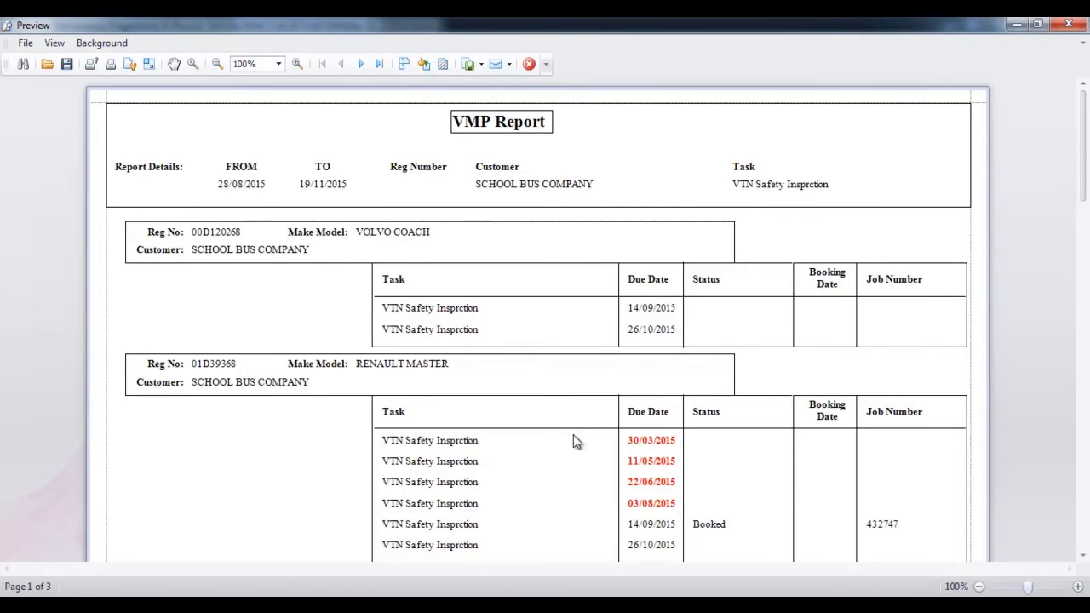
scroll(down, 3)
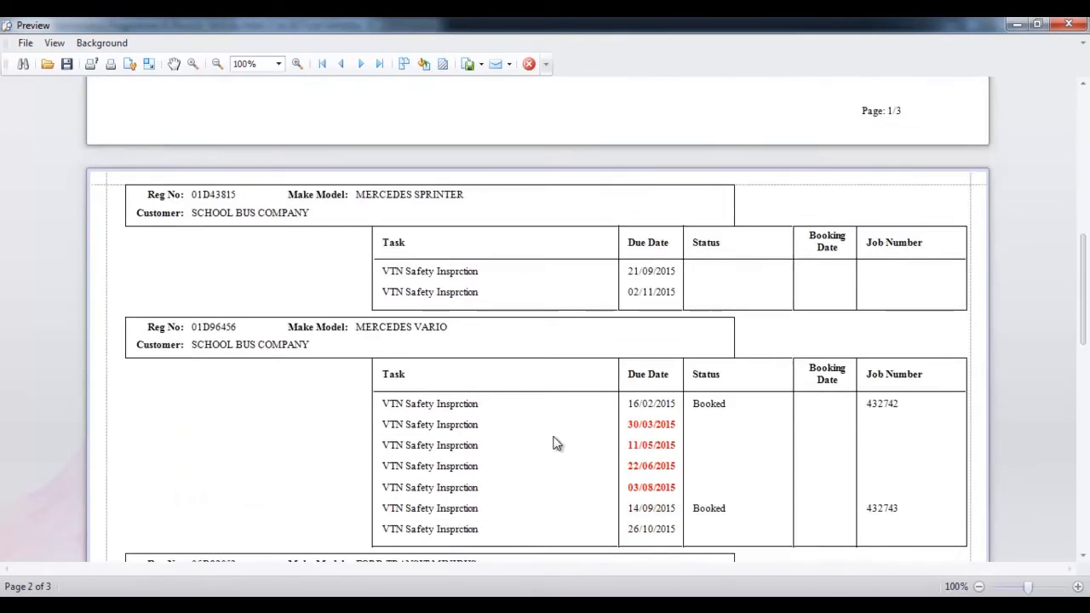
scroll(down, 3)
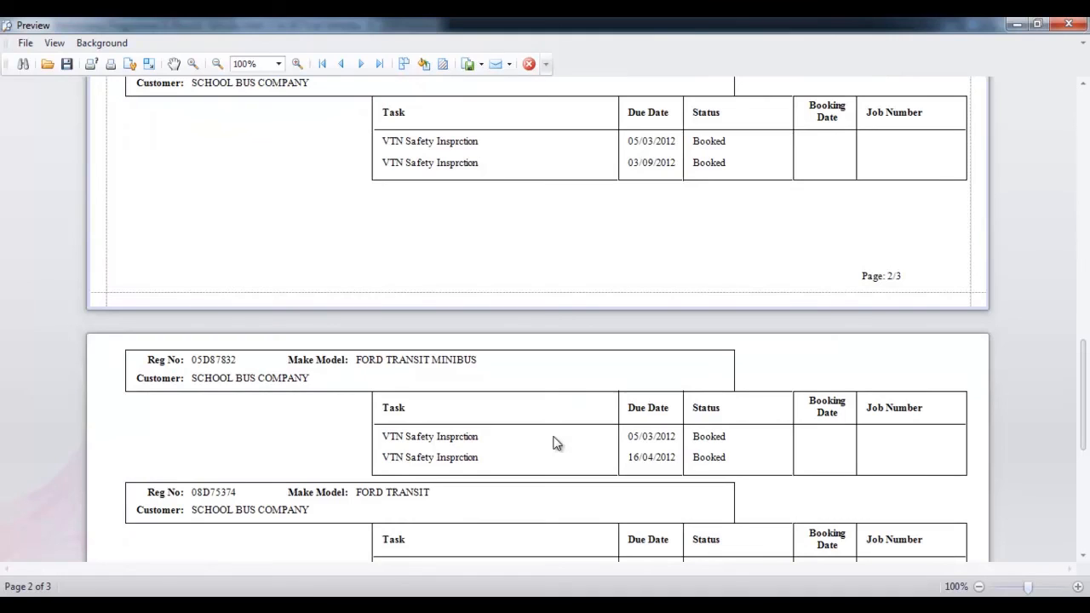
mouse_move(1069, 26)
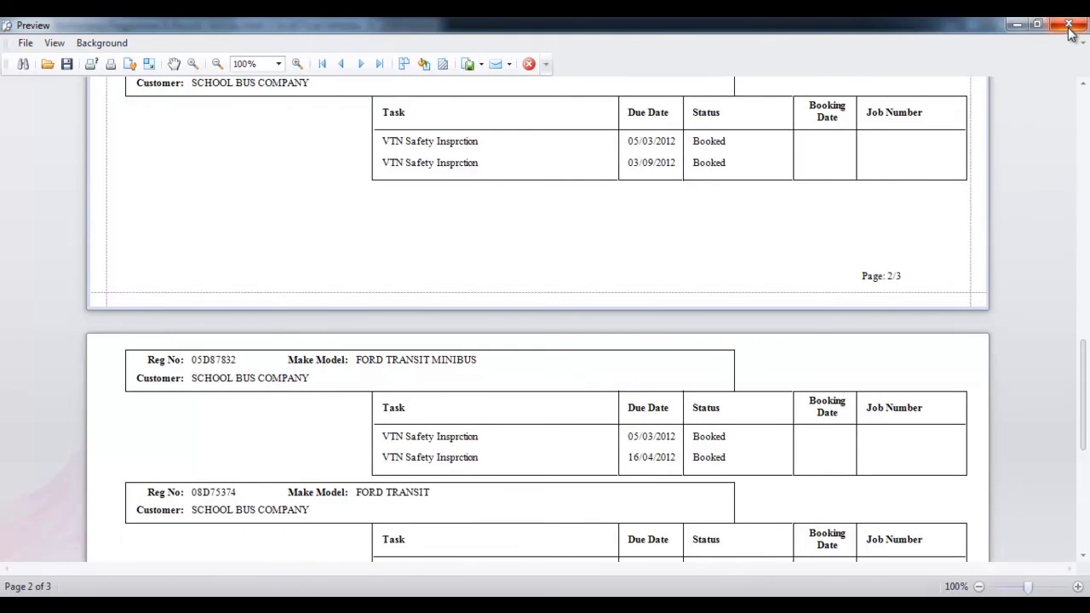
mouse_move(1069, 32)
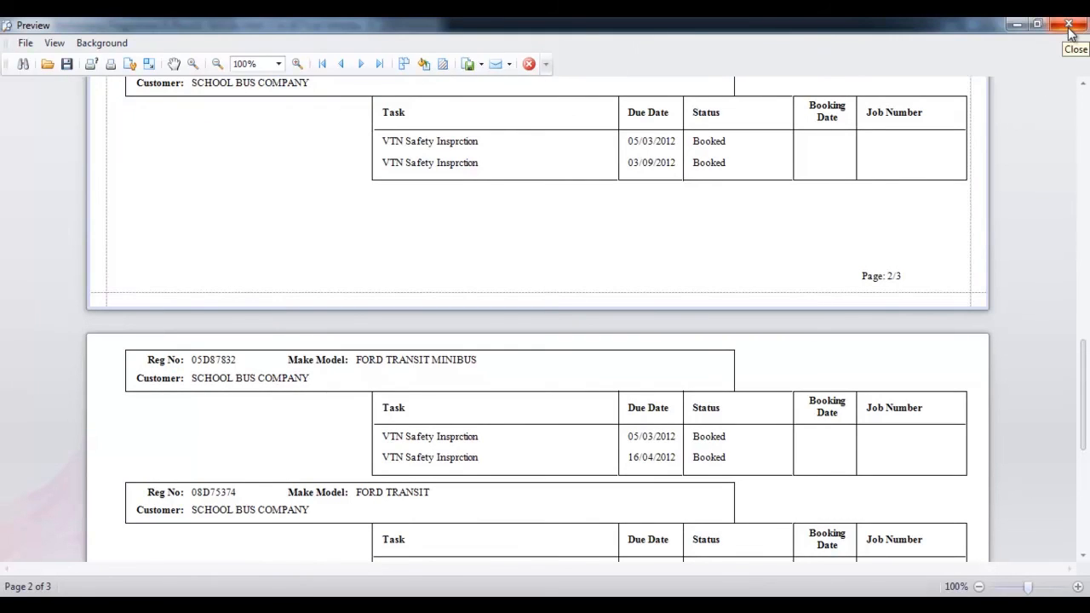
click(1069, 24)
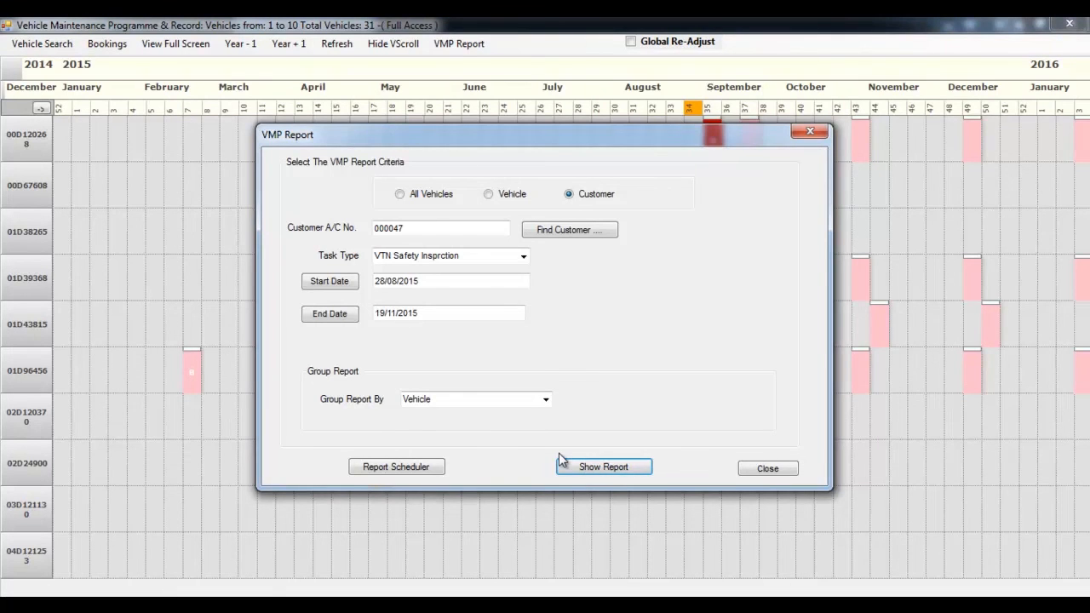
mouse_move(766, 468)
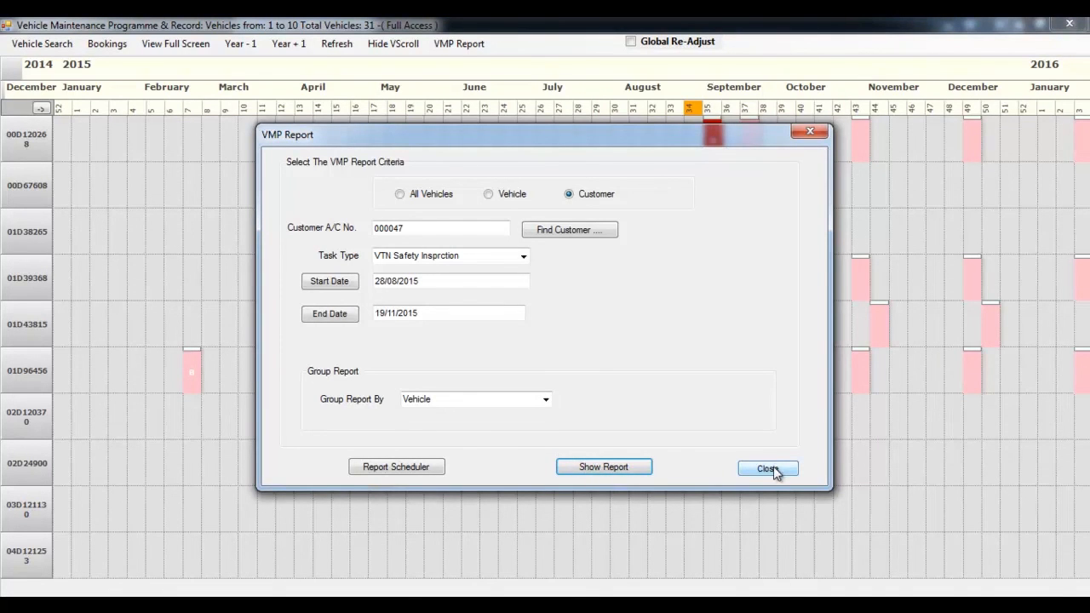